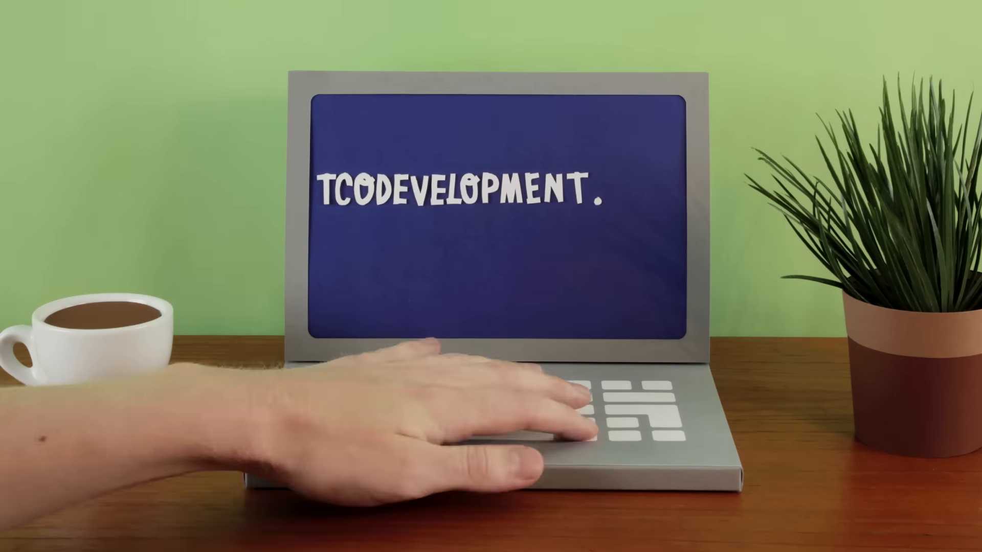
pyautogui.write('.COM/ABETTERWORLD')
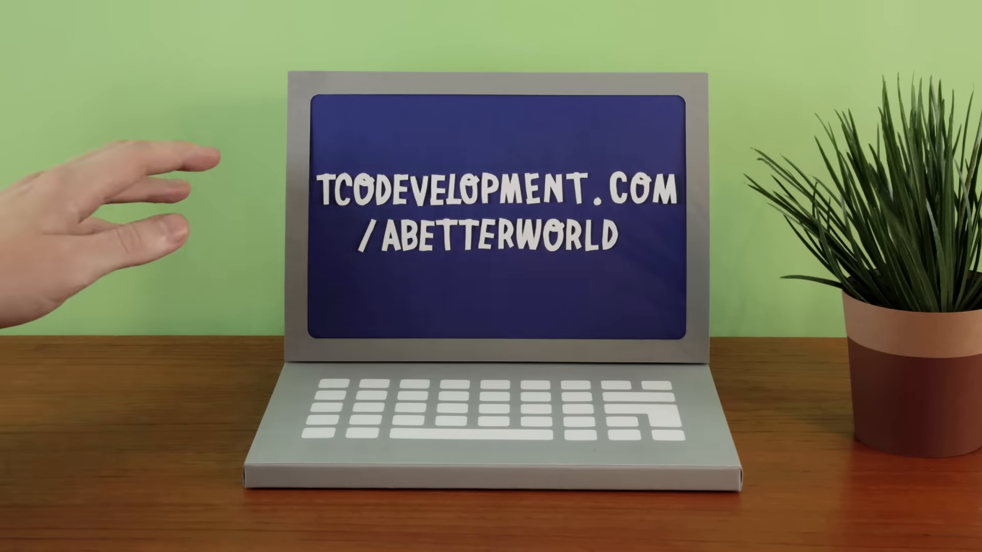